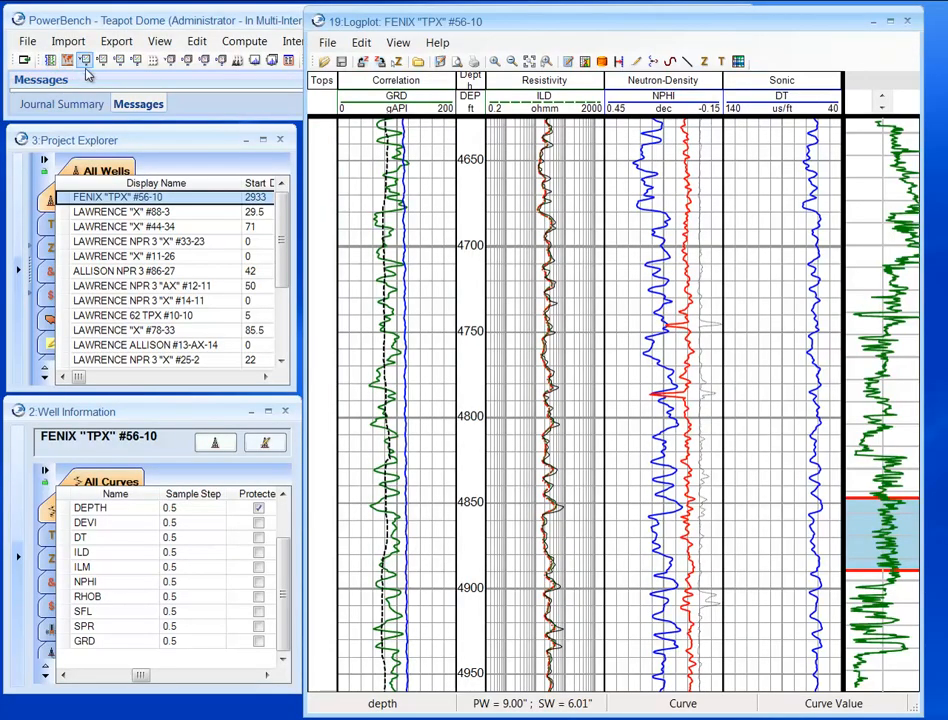
- Scroll the FENIX "TPX" #56-10 logplot down to about 5150–5480 ft
scroll(down, 3)
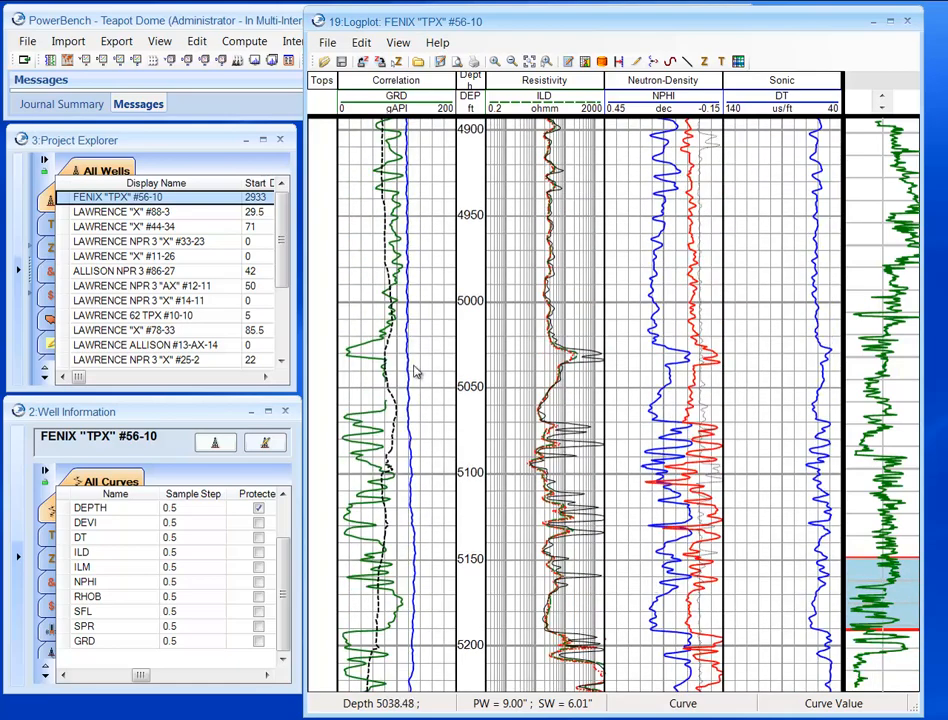
scroll(down, 3)
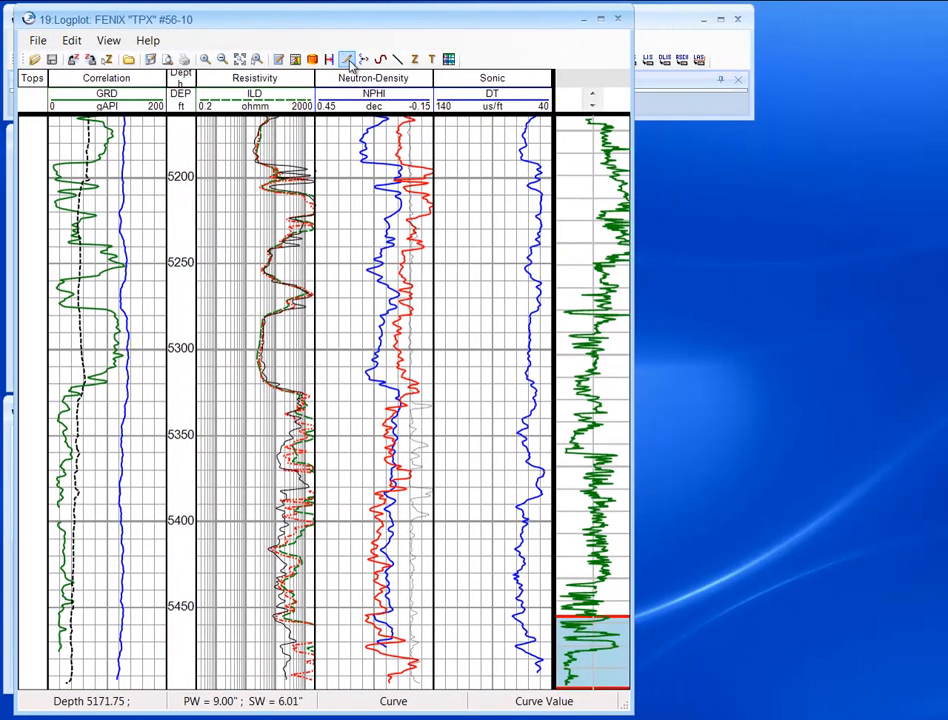
- Open the Patch panel and name the output curve GRED
click(346, 58)
text(GR)
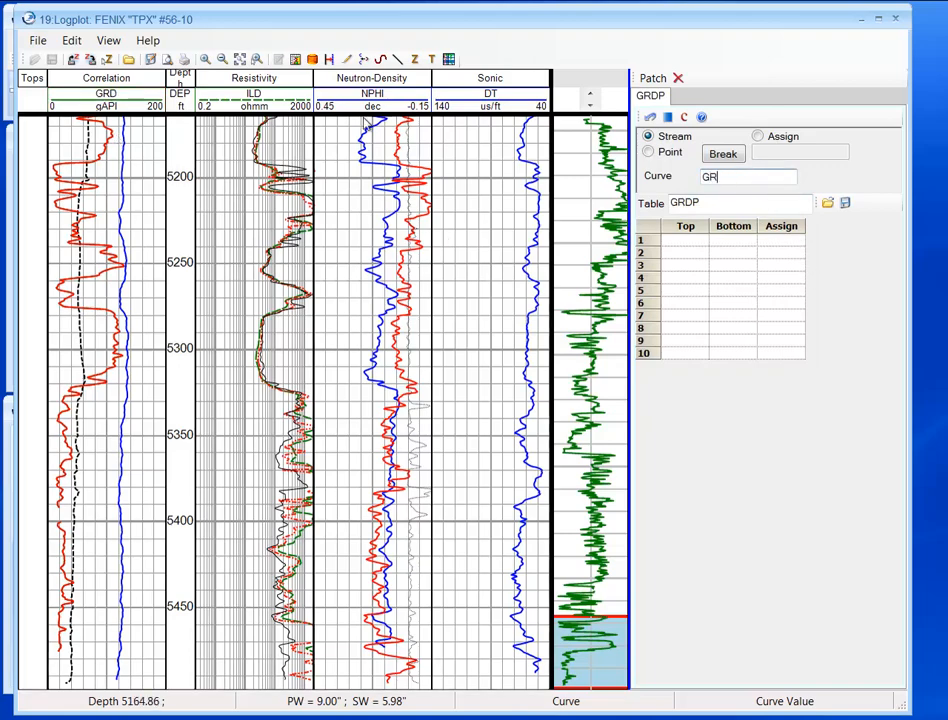
text(ED)
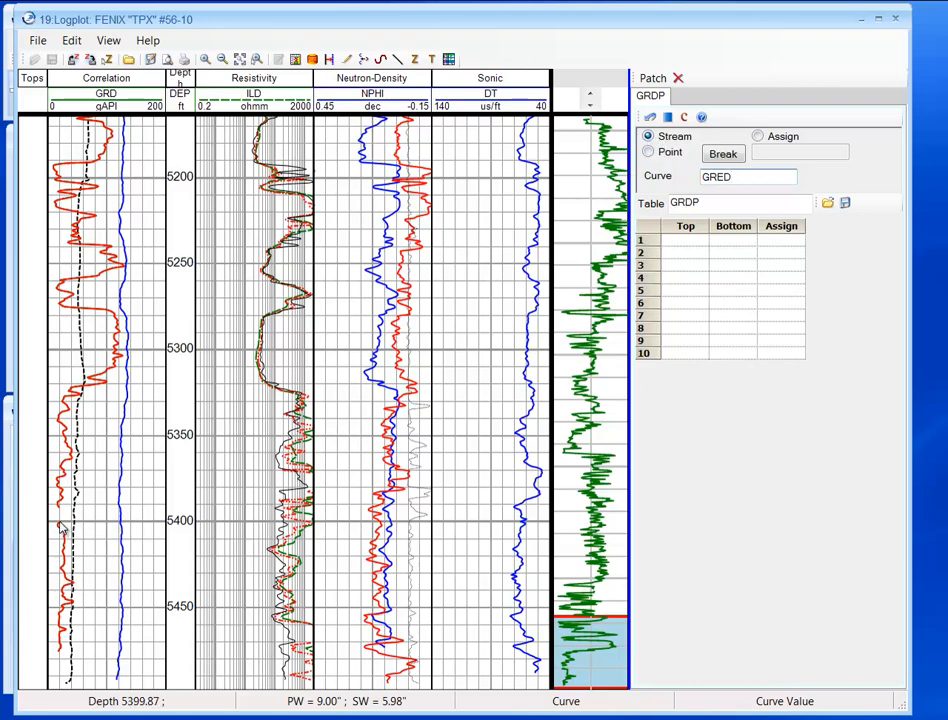
- Patch the gamma ray over 5390–5400 and 5045–5057 ft into GRED, then close Patch
click(722, 153)
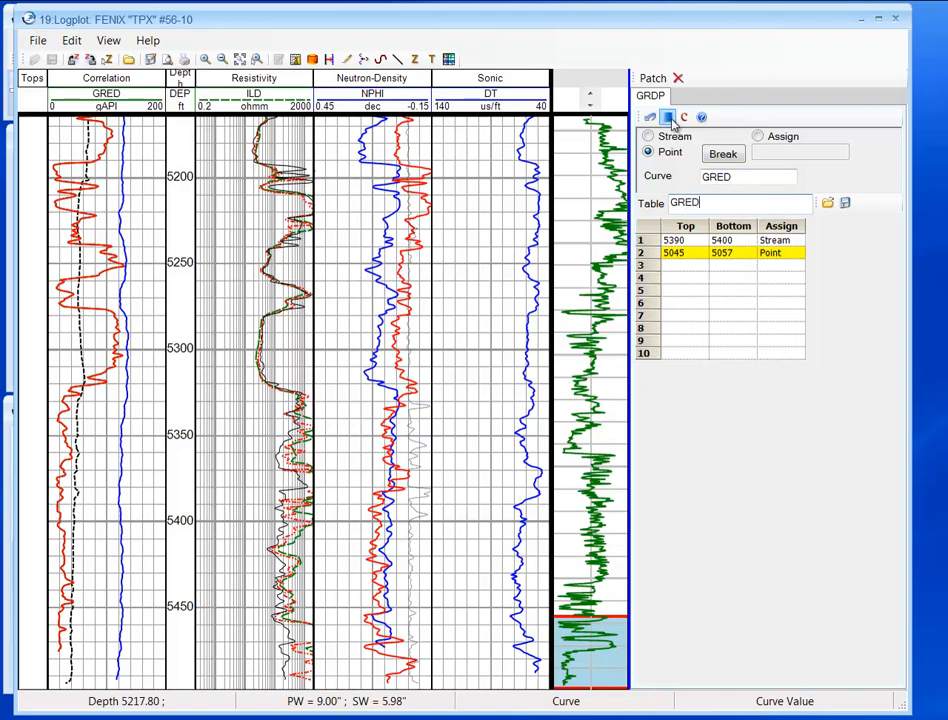
click(684, 117)
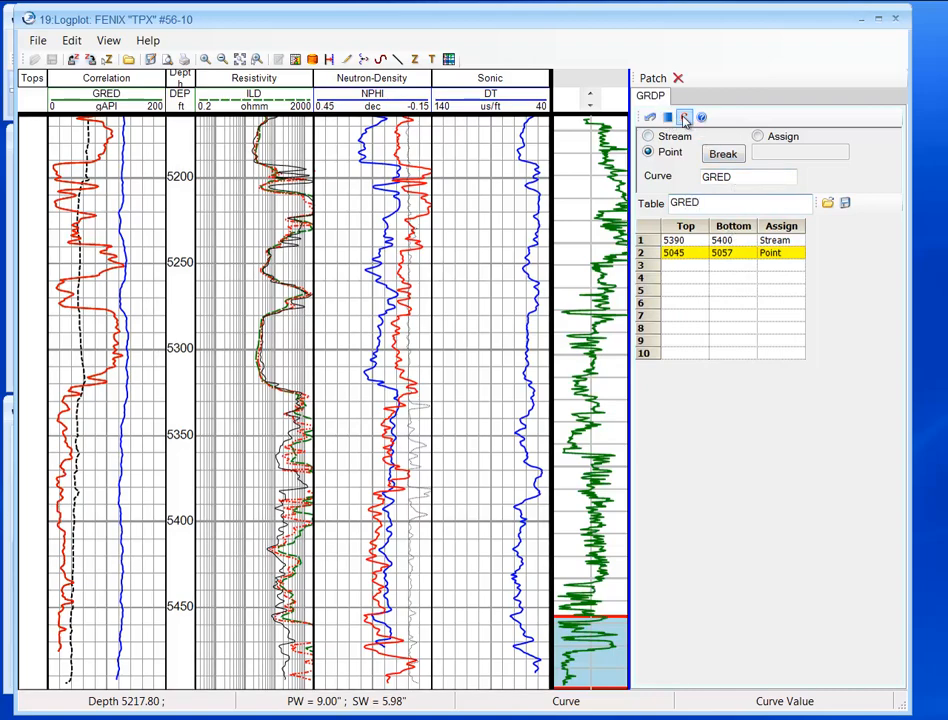
click(843, 202)
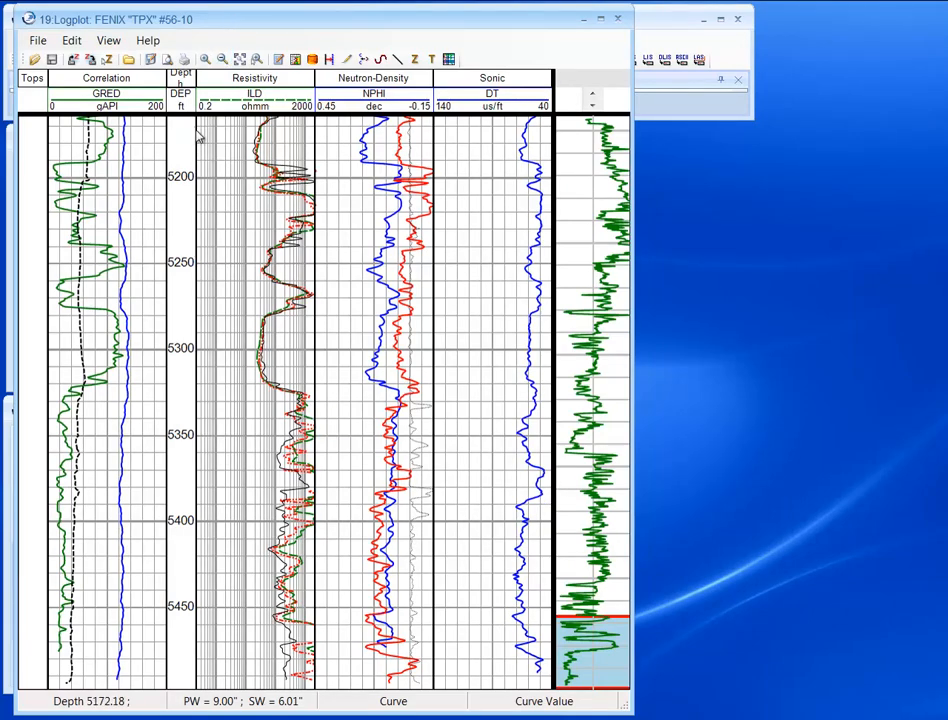
- Open Depth Shift with output curve GRDS and table GRED_to_ILD
click(295, 59)
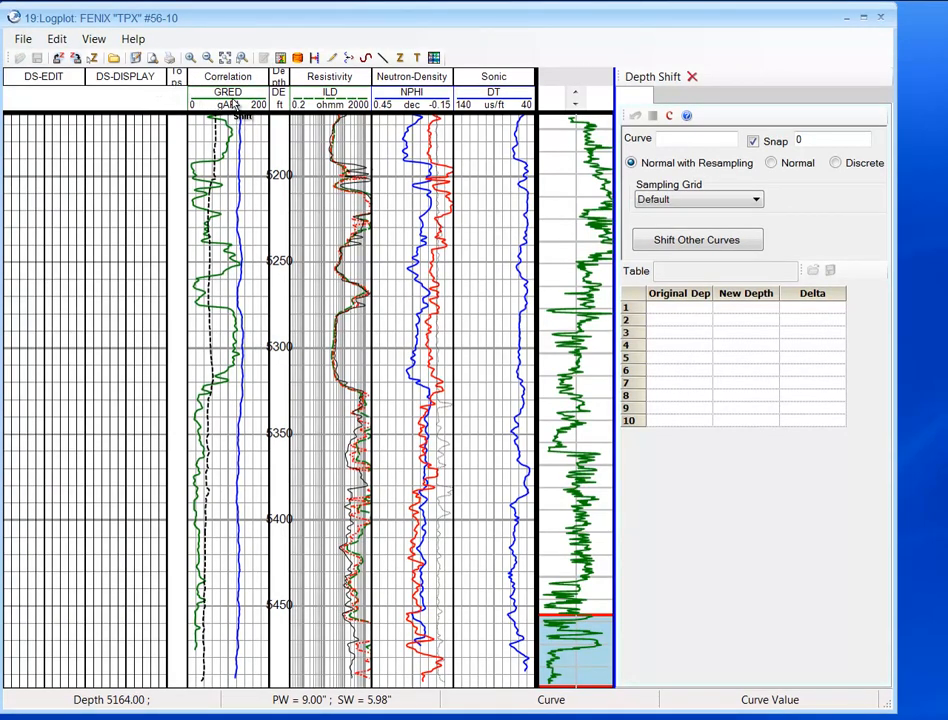
text(GREDDS)
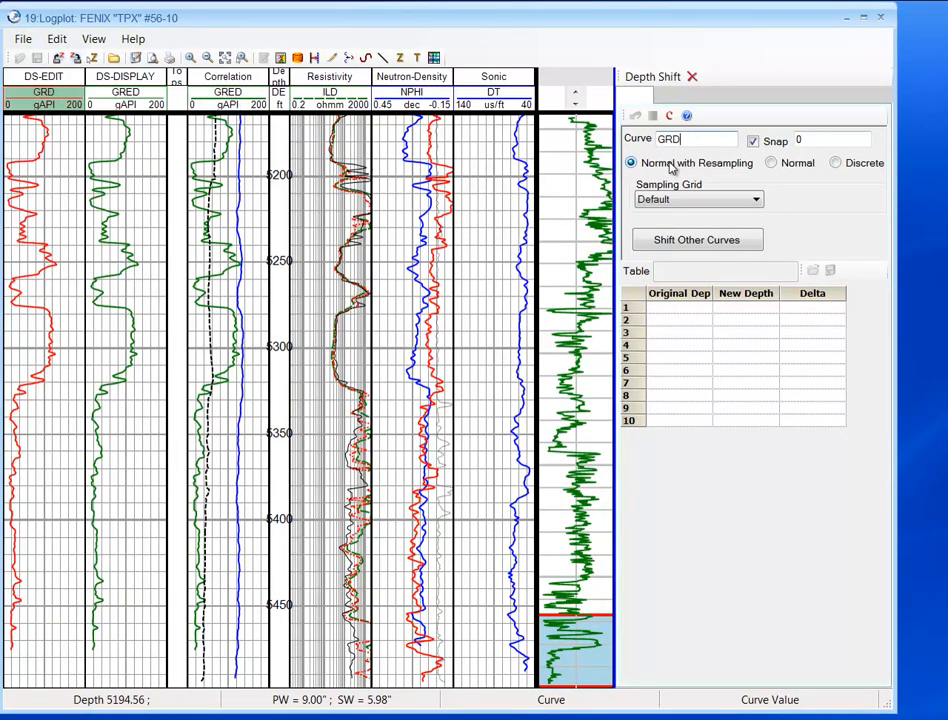
text(S)
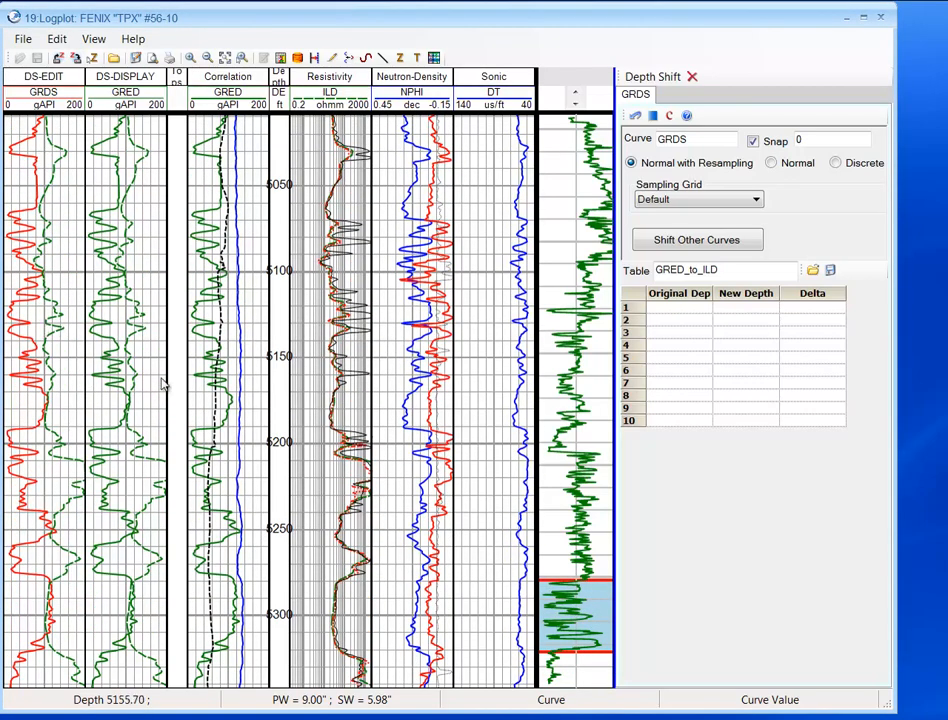
- Scroll the DS-EDIT track to review events for tie points 5171.5, 5251.5, 5318.5
scroll(down, 3)
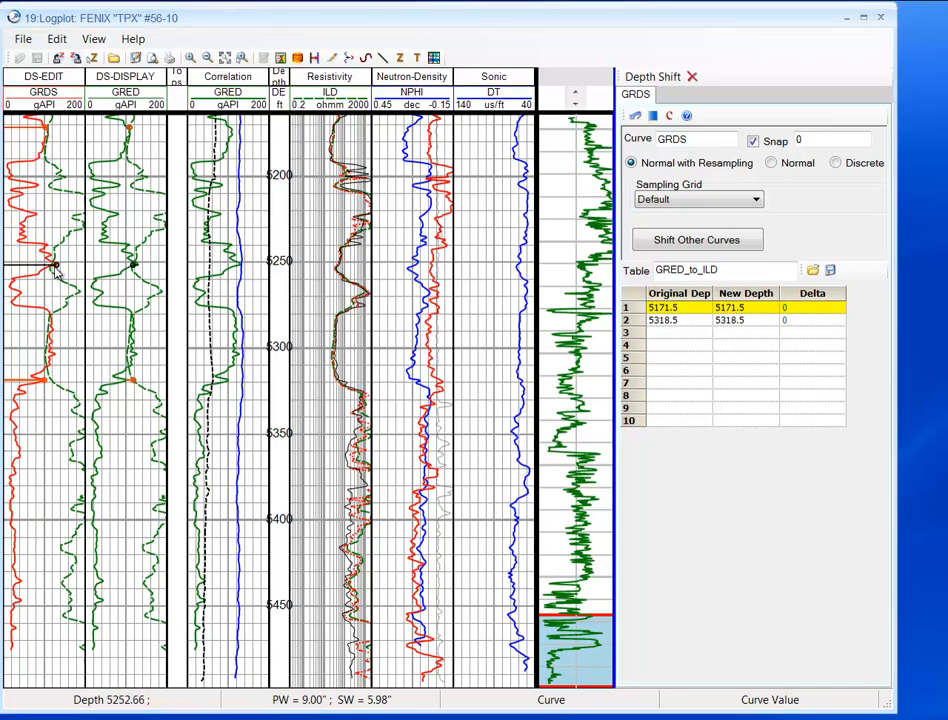
mouse_move(137, 270)
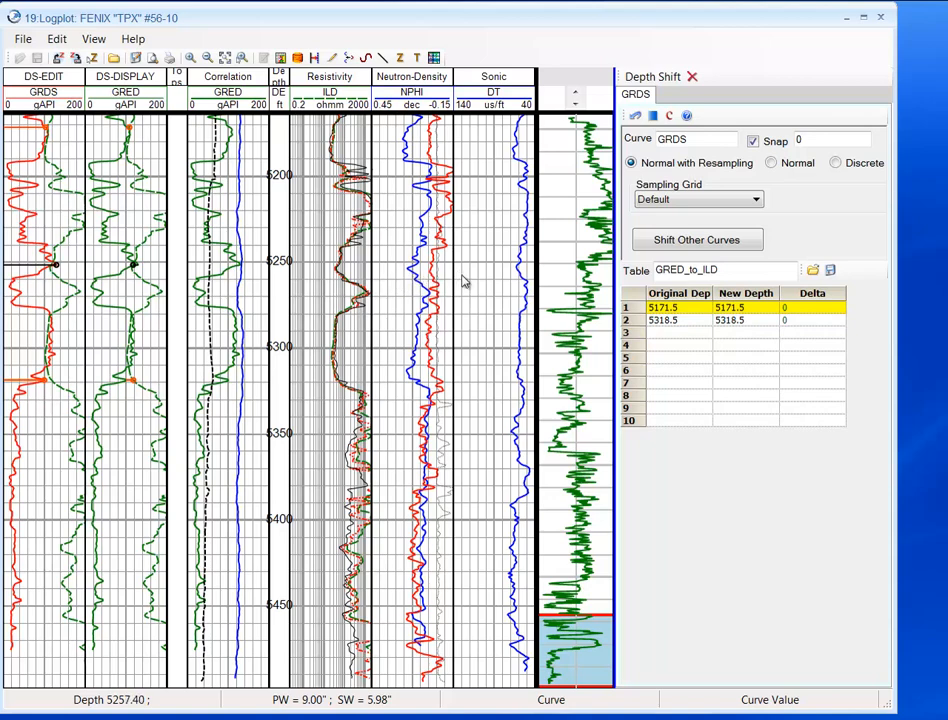
mouse_move(390, 283)
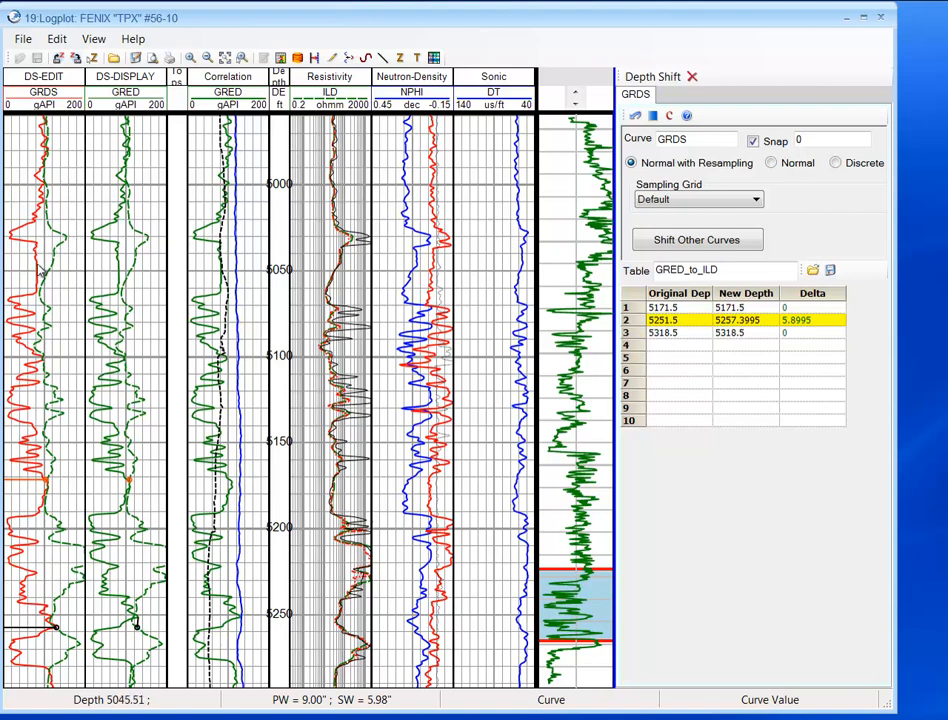
mouse_move(55, 424)
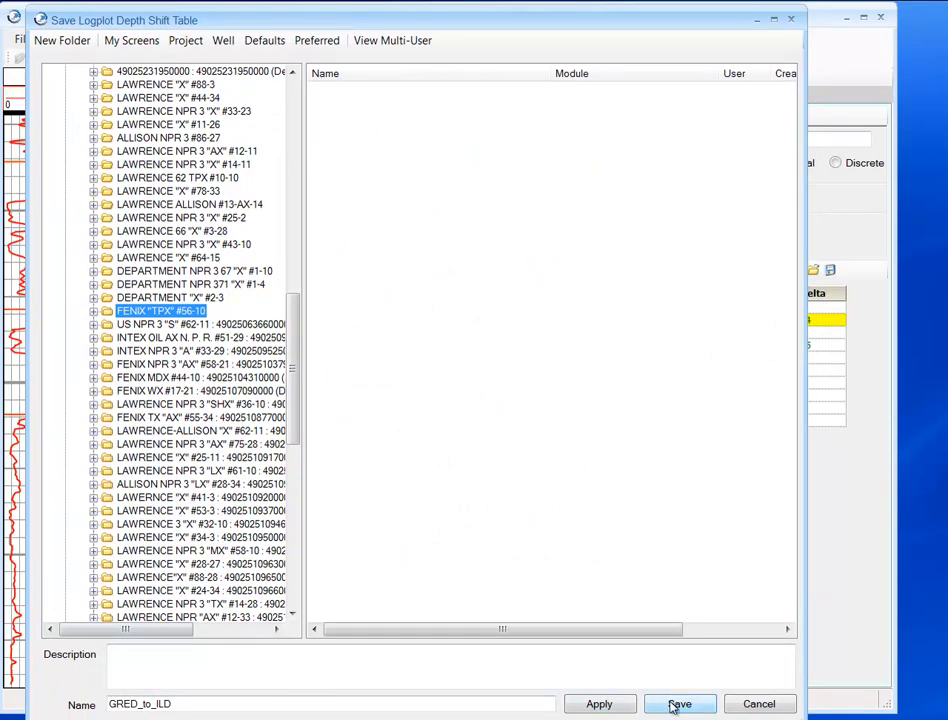
- Save the shift table as GRED_to_ILD under the FENIX "TPX" #56-10 well
click(680, 704)
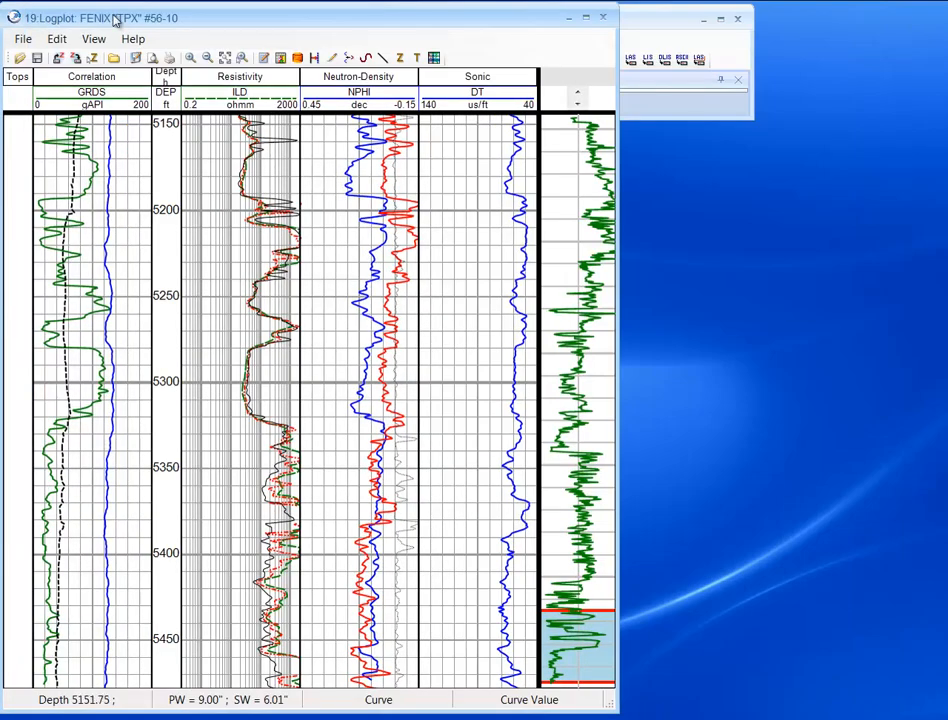